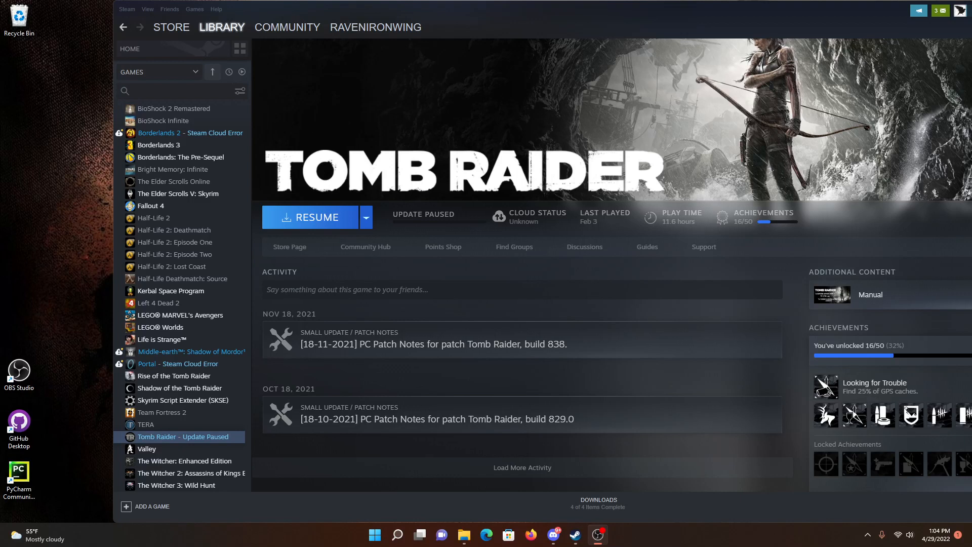
pyautogui.moveTo(145, 425)
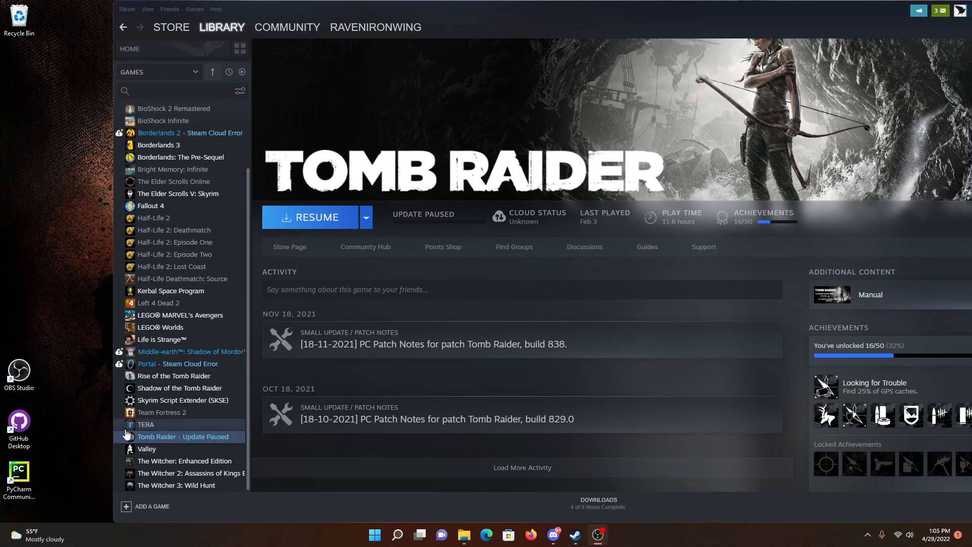
pyautogui.moveTo(206, 440)
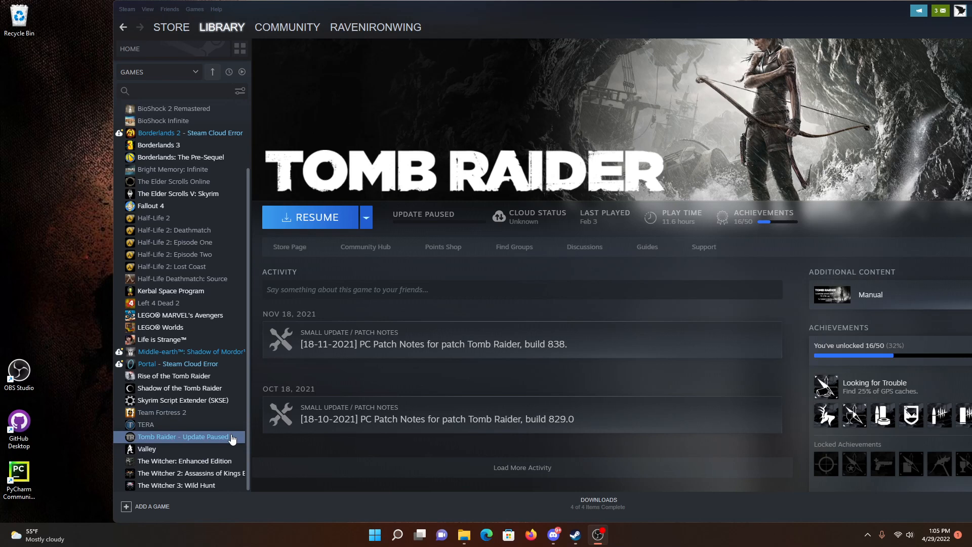
pyautogui.moveTo(312, 217)
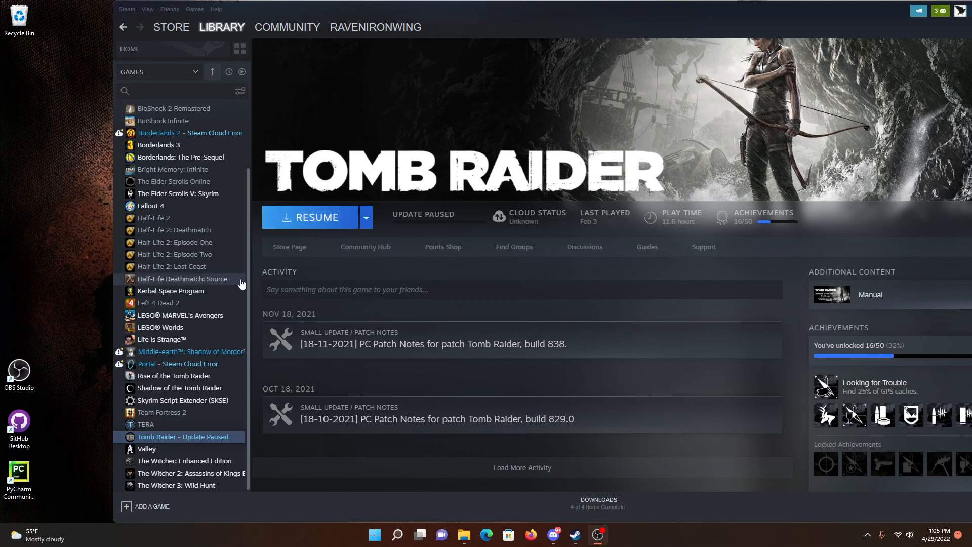
pyautogui.moveTo(228, 408)
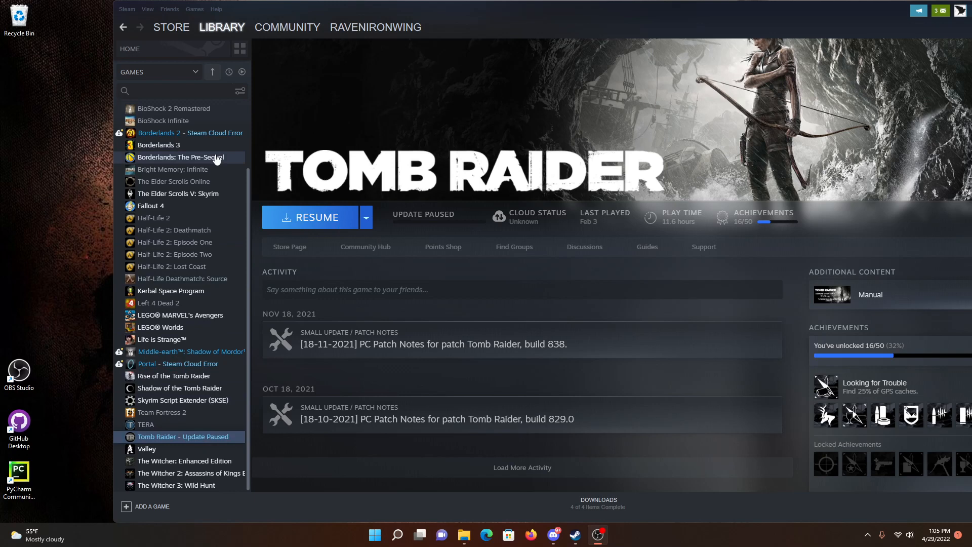
pyautogui.moveTo(214, 194)
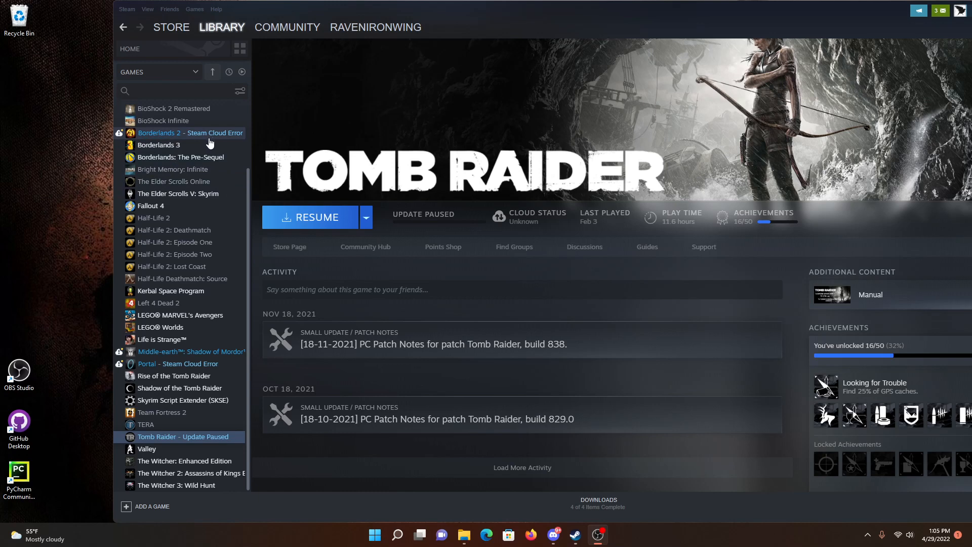
pyautogui.moveTo(205, 143)
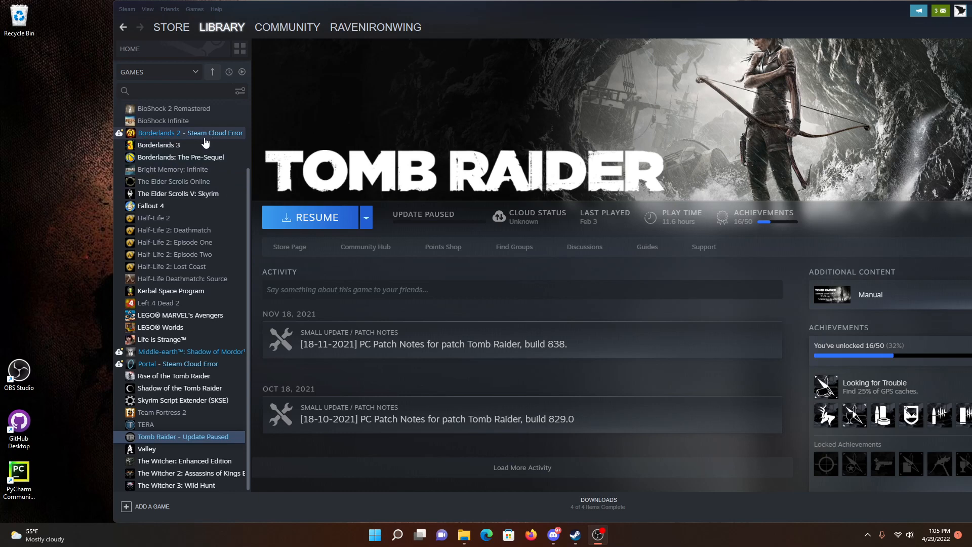
pyautogui.moveTo(128, 23)
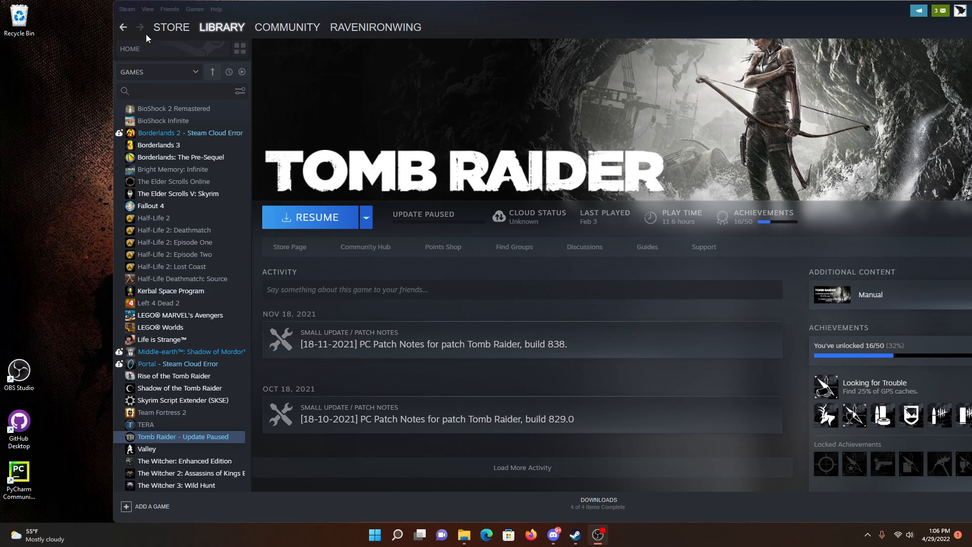
pyautogui.moveTo(149, 38)
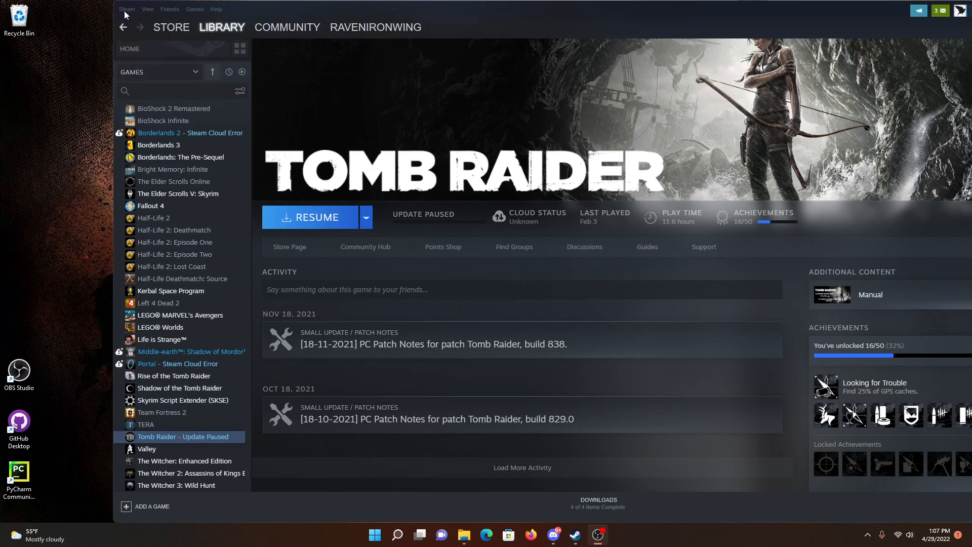
# Review Steam's Downloads and Shader Pre-Caching settings before checking the steamapps folder.
pyautogui.click(128, 10)
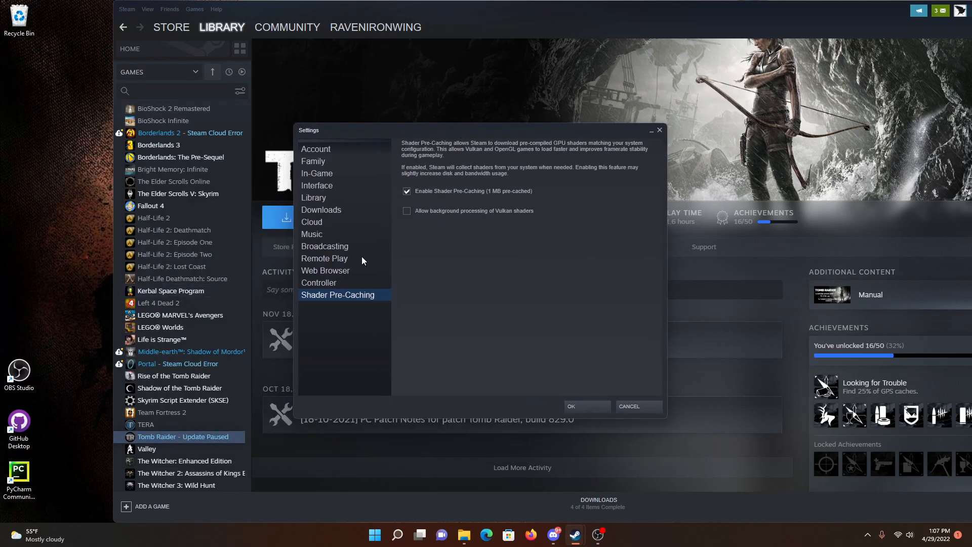
pyautogui.moveTo(418, 185)
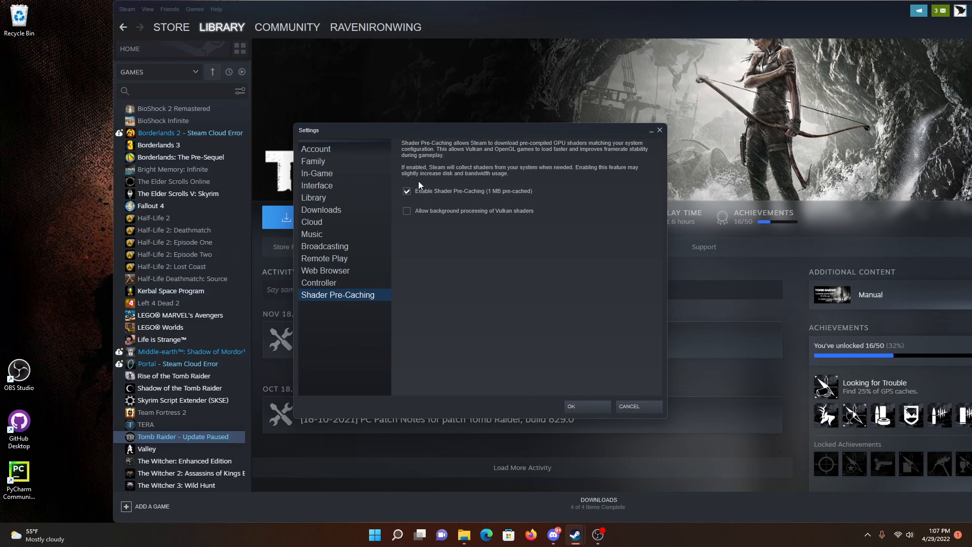
pyautogui.moveTo(507, 181)
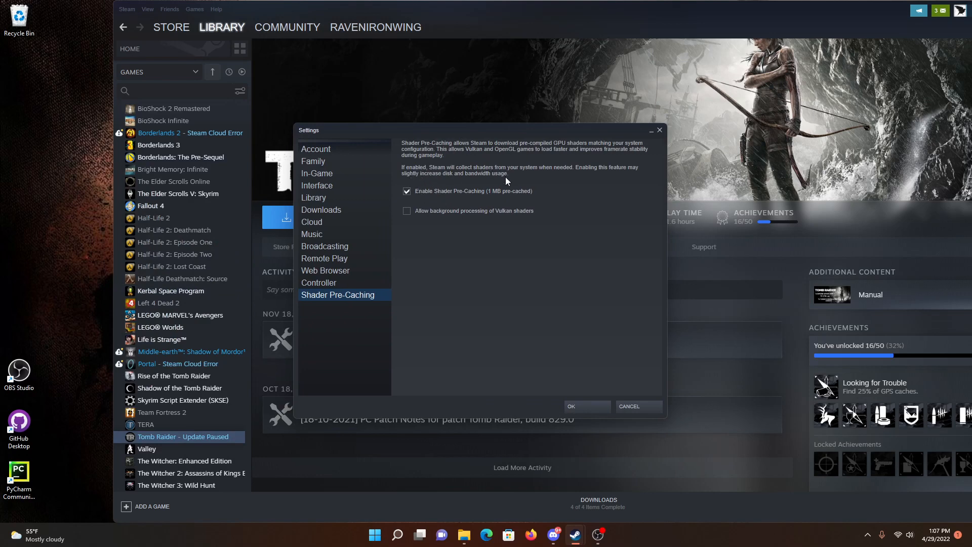
pyautogui.moveTo(385, 287)
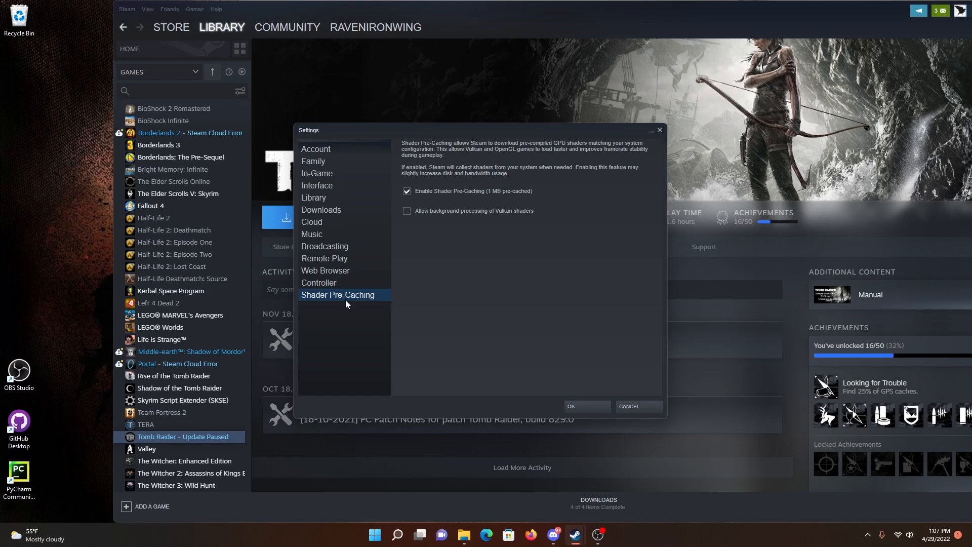
pyautogui.click(321, 210)
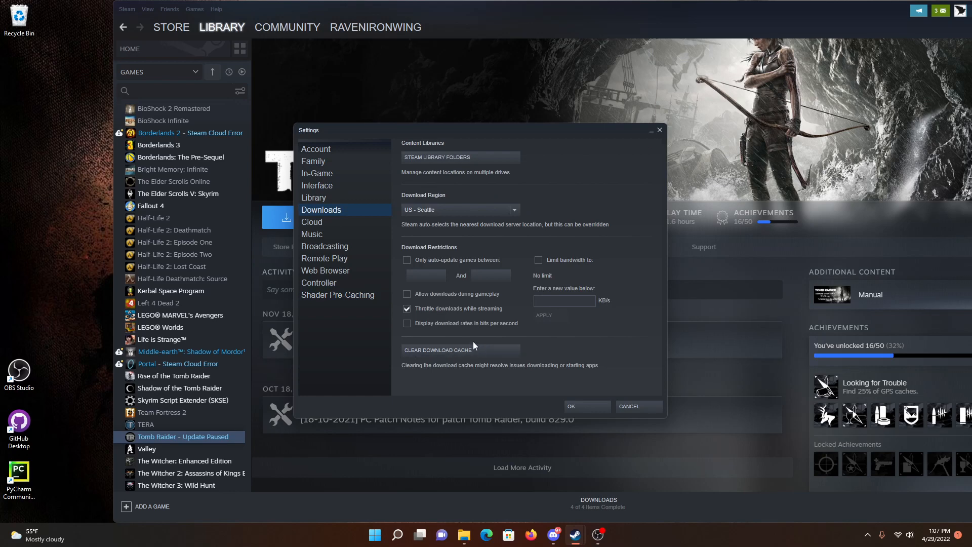
pyautogui.click(338, 295)
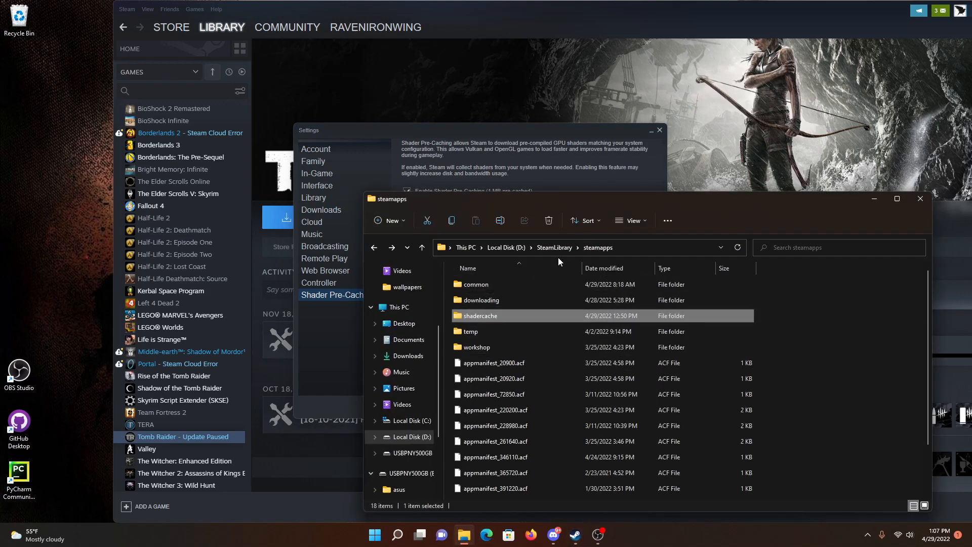
# Confirm the shadercache folder is empty and close the Explorer window.
pyautogui.click(598, 247)
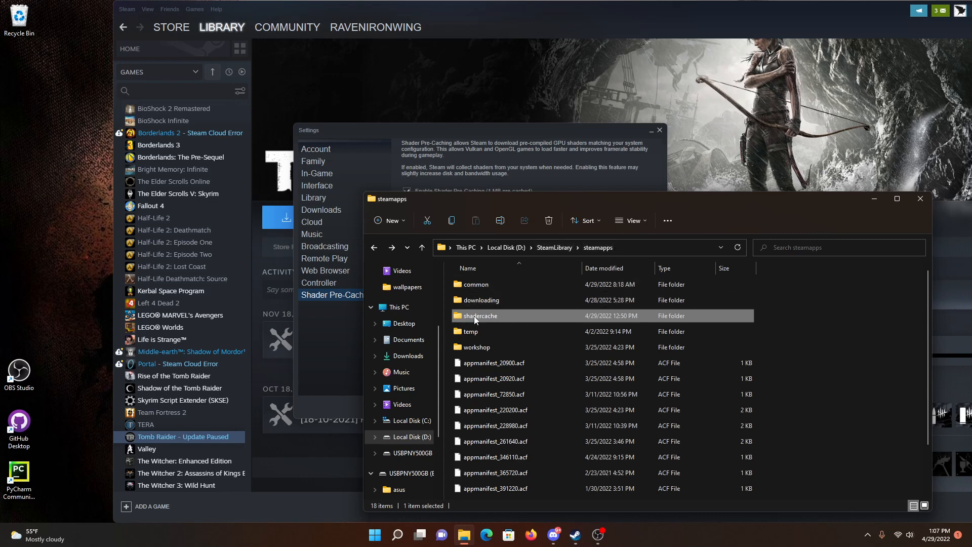
pyautogui.moveTo(471, 330)
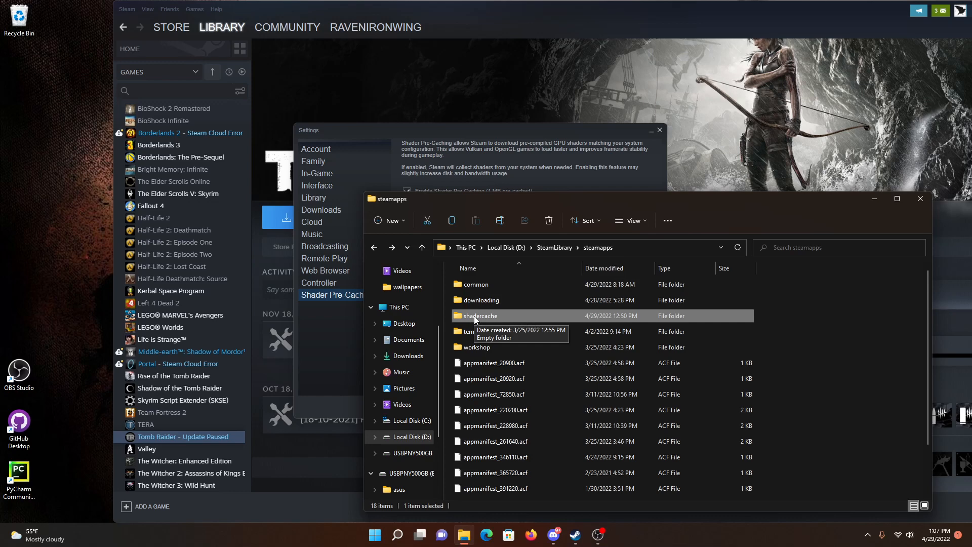
pyautogui.doubleClick(479, 316)
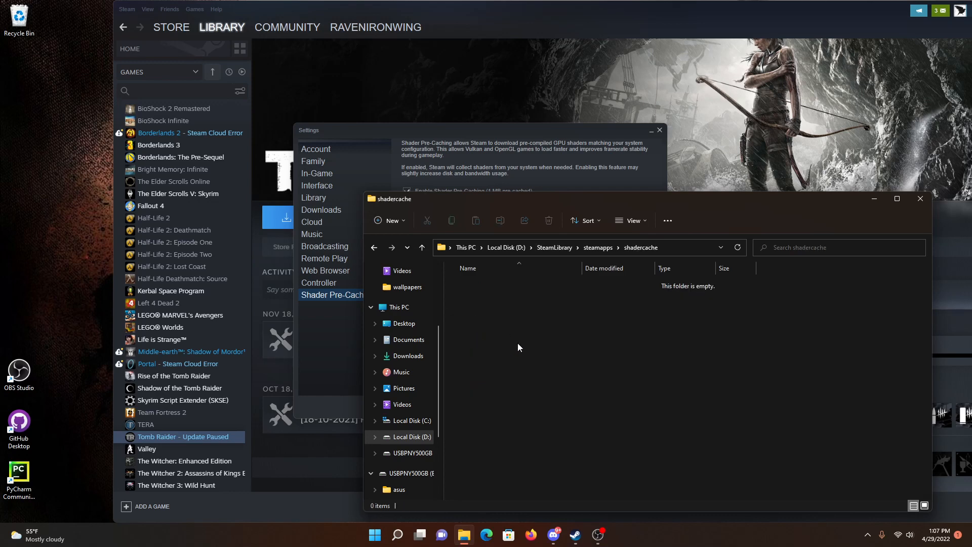
pyautogui.moveTo(437, 297)
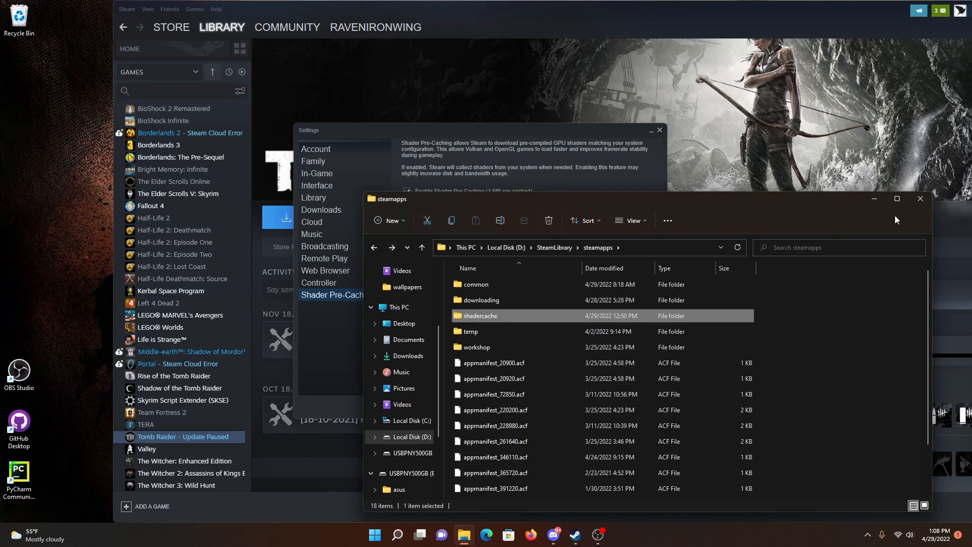
pyautogui.click(921, 199)
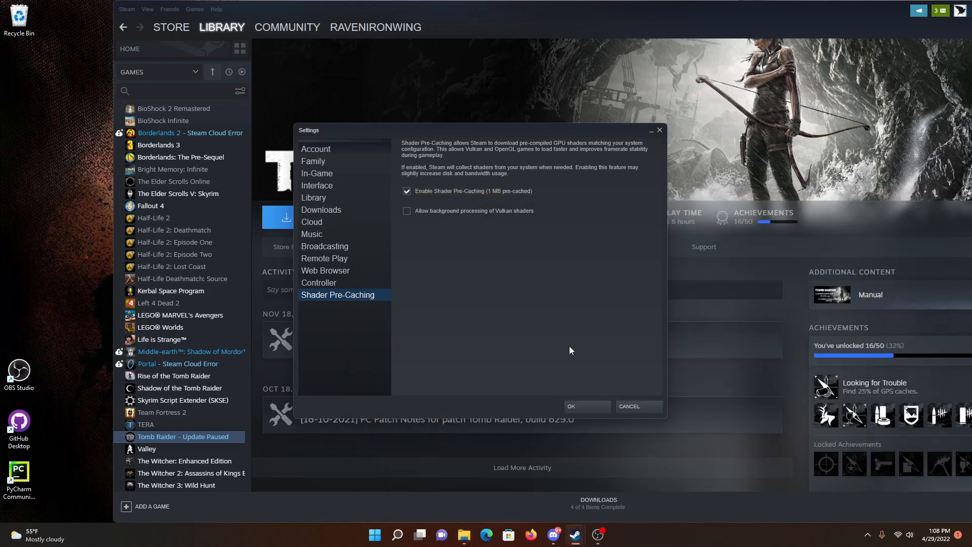
# Dismiss Settings with OK and resume Tomb Raider's update so it starts downloading.
pyautogui.click(569, 406)
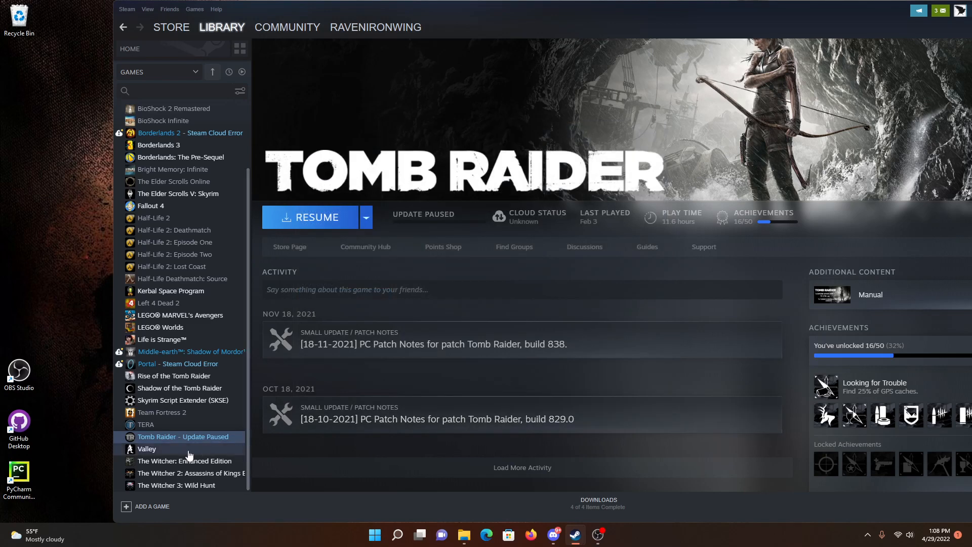
pyautogui.moveTo(316, 218)
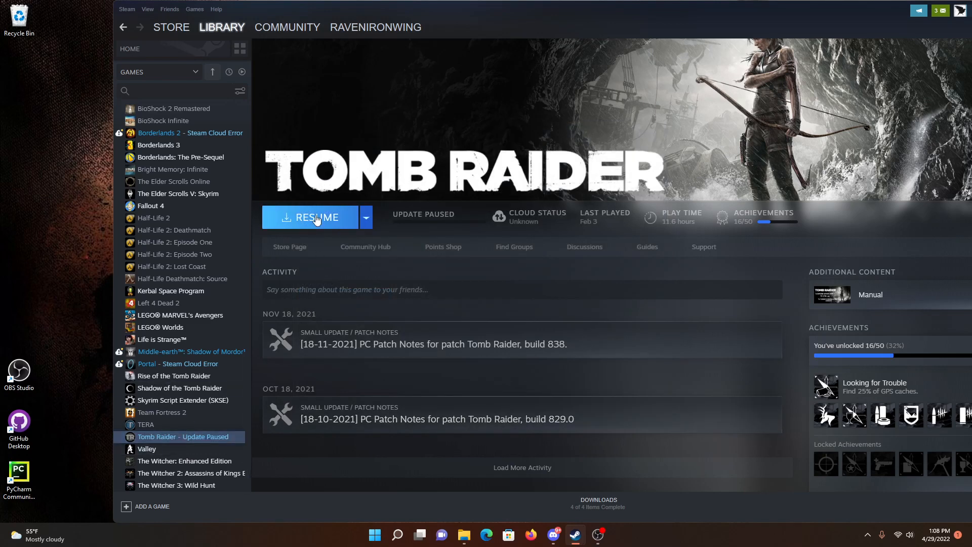
pyautogui.click(310, 216)
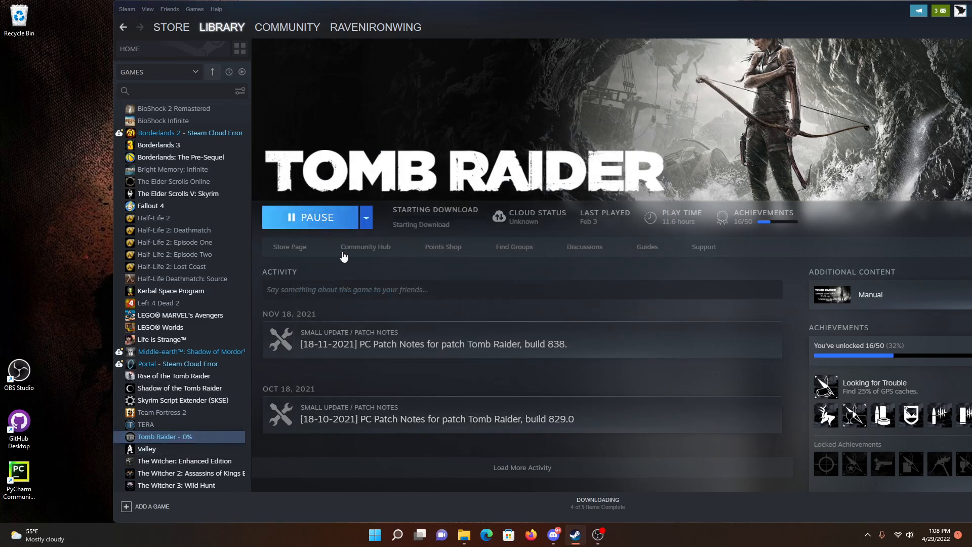